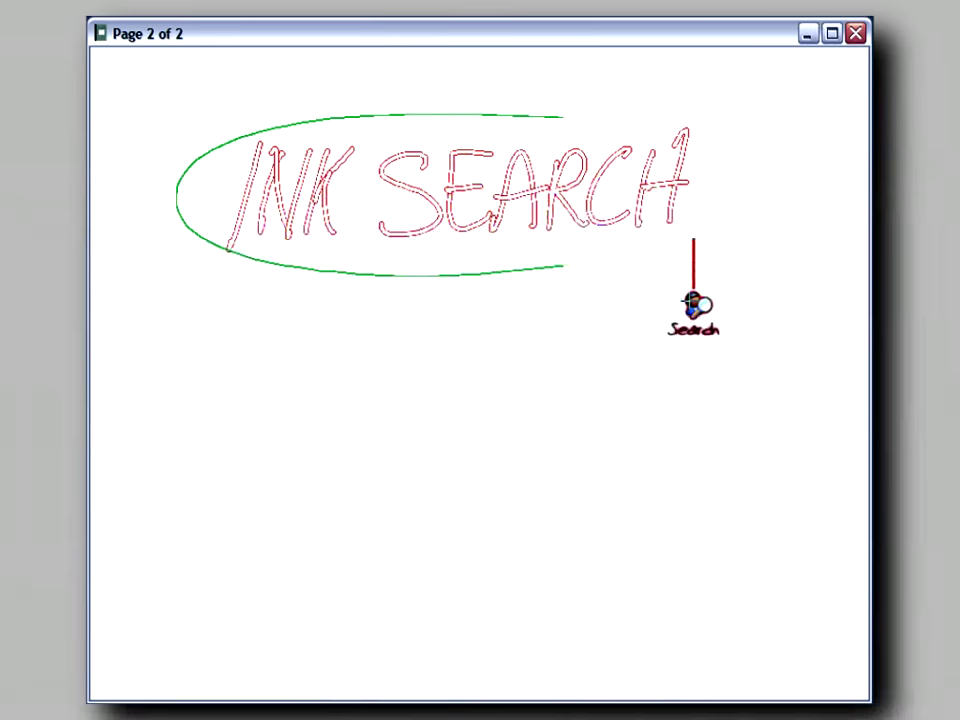
Step: Lasso the handwritten 'INK SEARCH' heading to leave a search breadcrumb beneath it
click(692, 304)
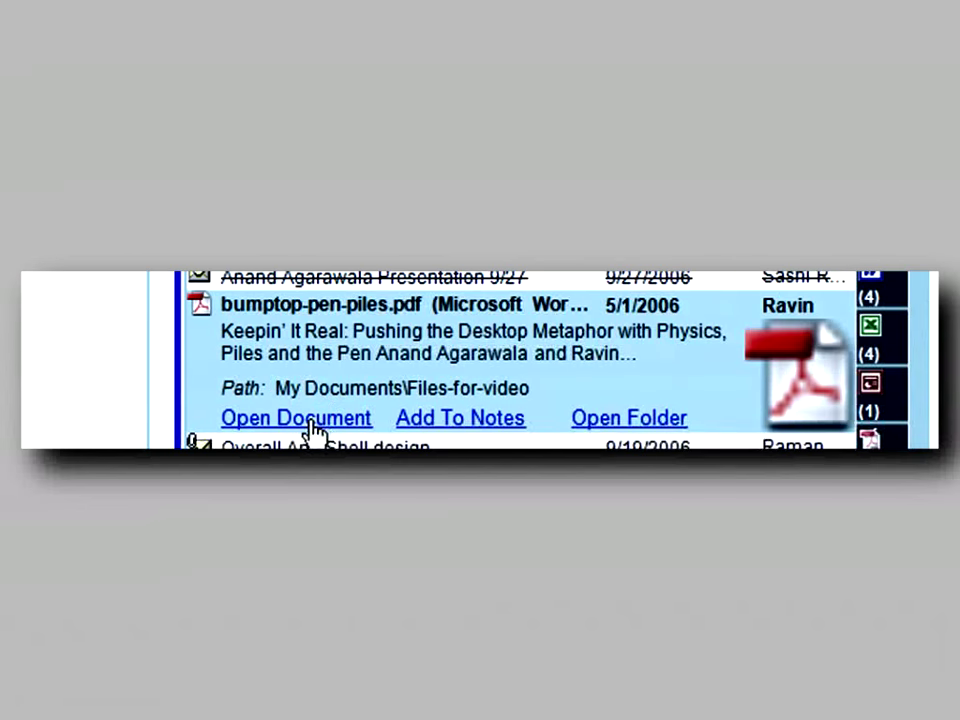
Step: Add bumptop-pen-piles.pdf to the notes beside 'piles' and dismiss the results panel
click(296, 418)
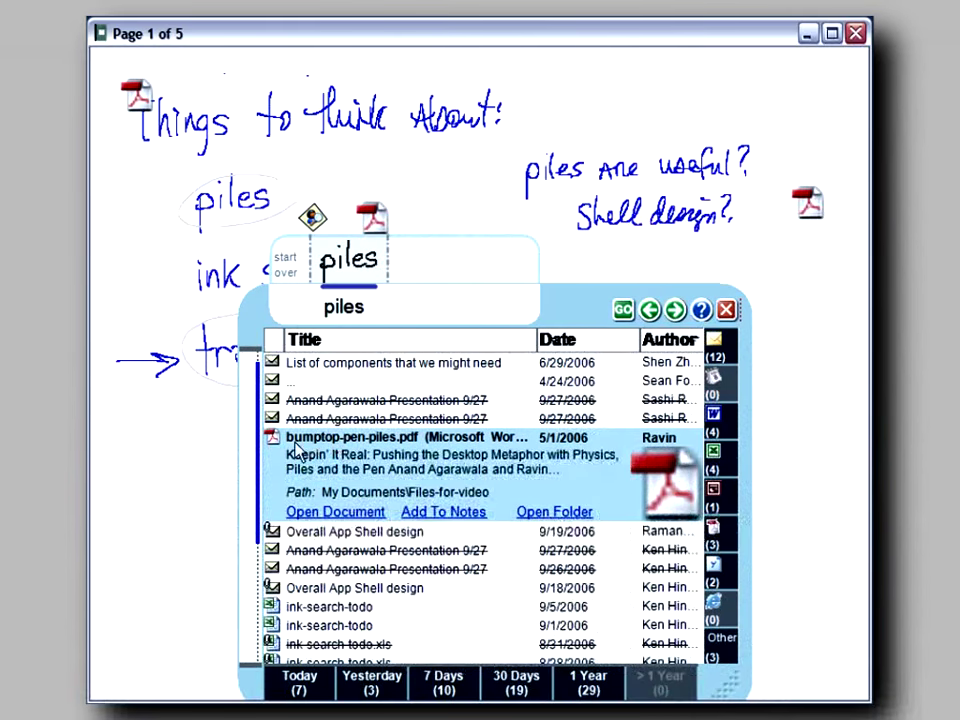
click(336, 512)
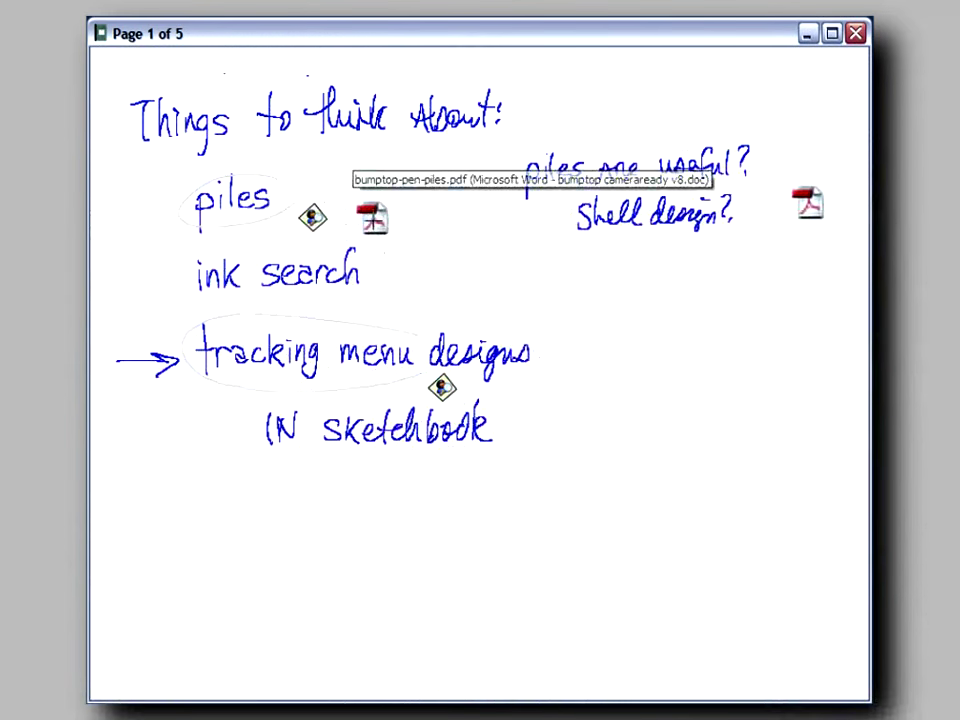
Step: Launch bumptop-pen-piles.pdf from its notes-page icon into Adobe Reader and capture its piles figure
double_click(372, 218)
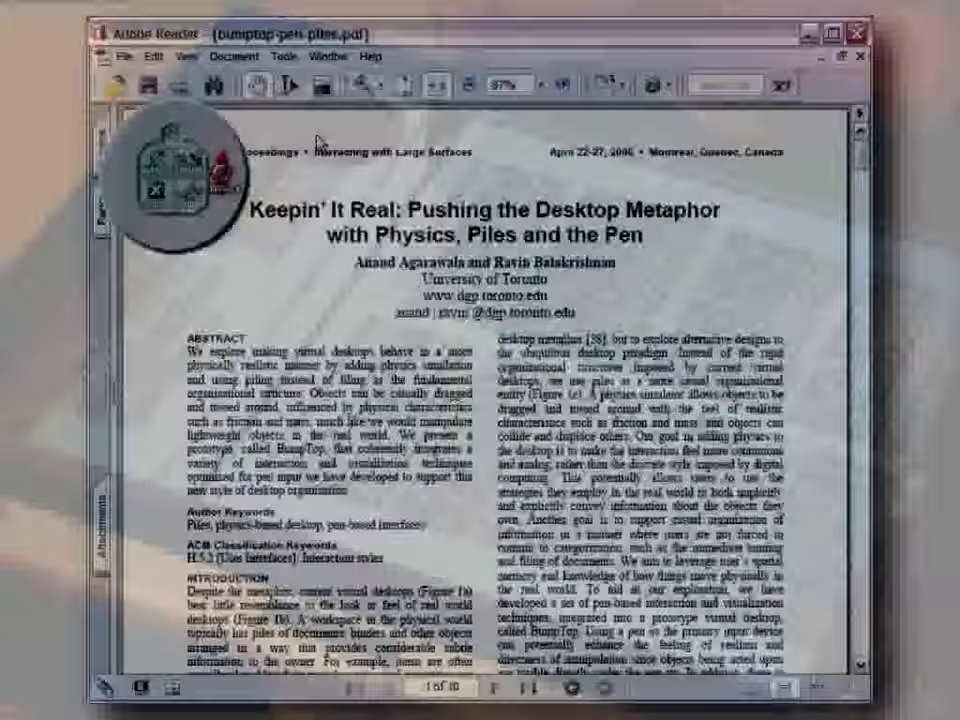
click(544, 84)
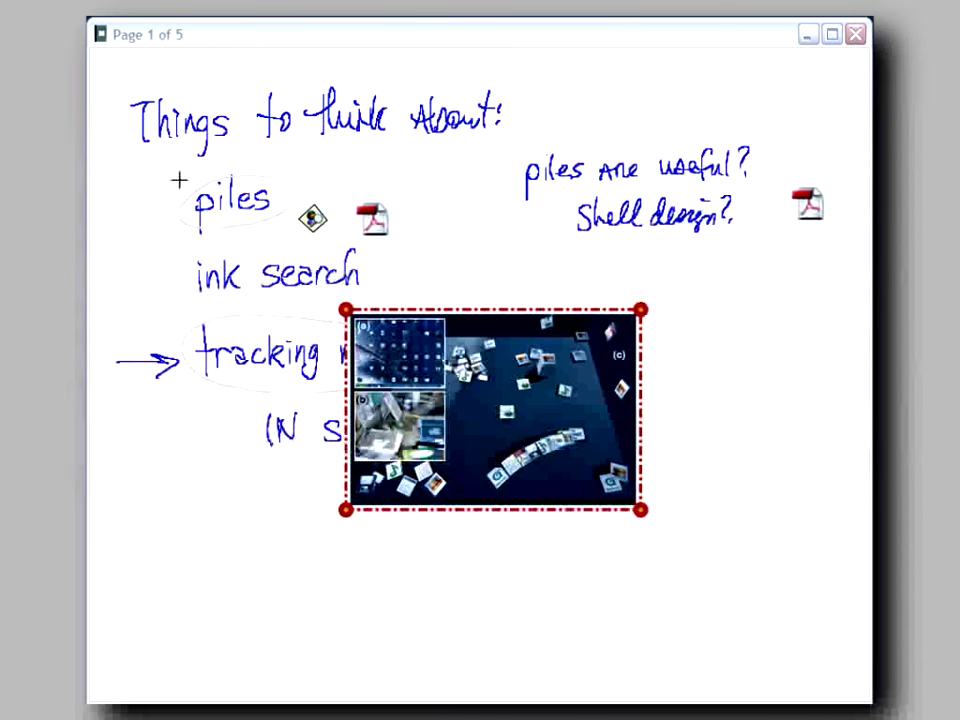
Step: Move the captured piles image below 'IN sketchbook' and handwrite 'here it' above it
drag(490, 410, 320, 584)
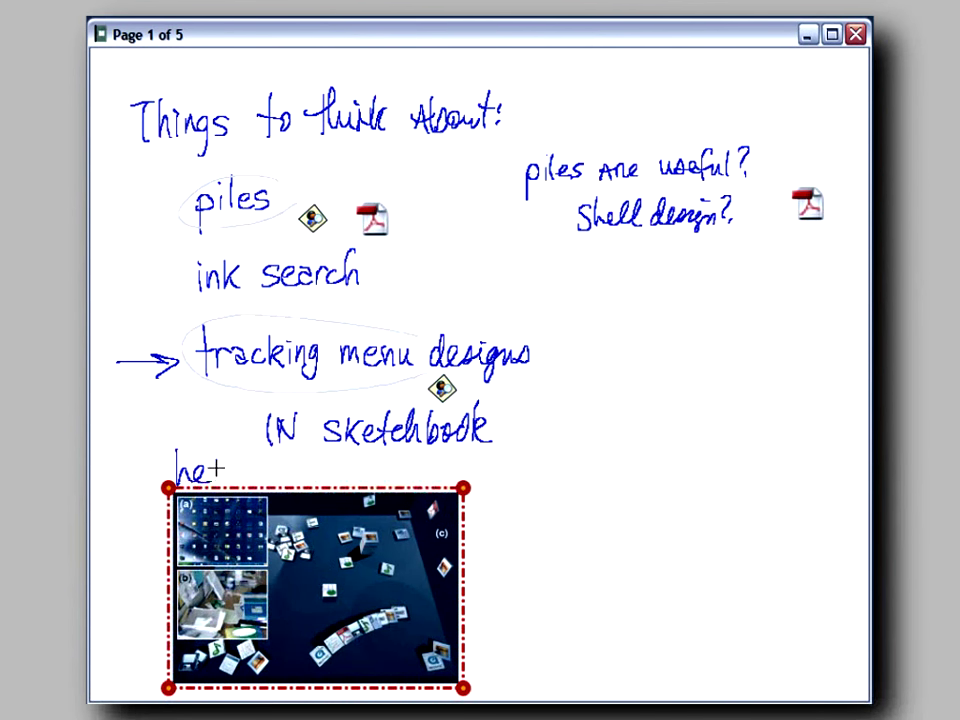
text(here it t)
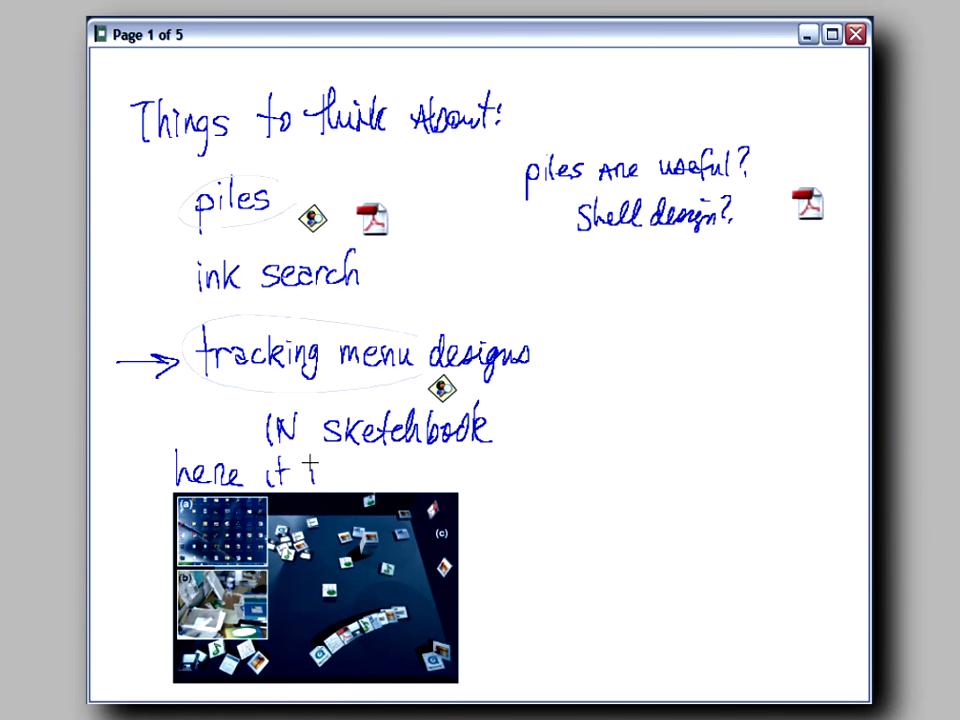